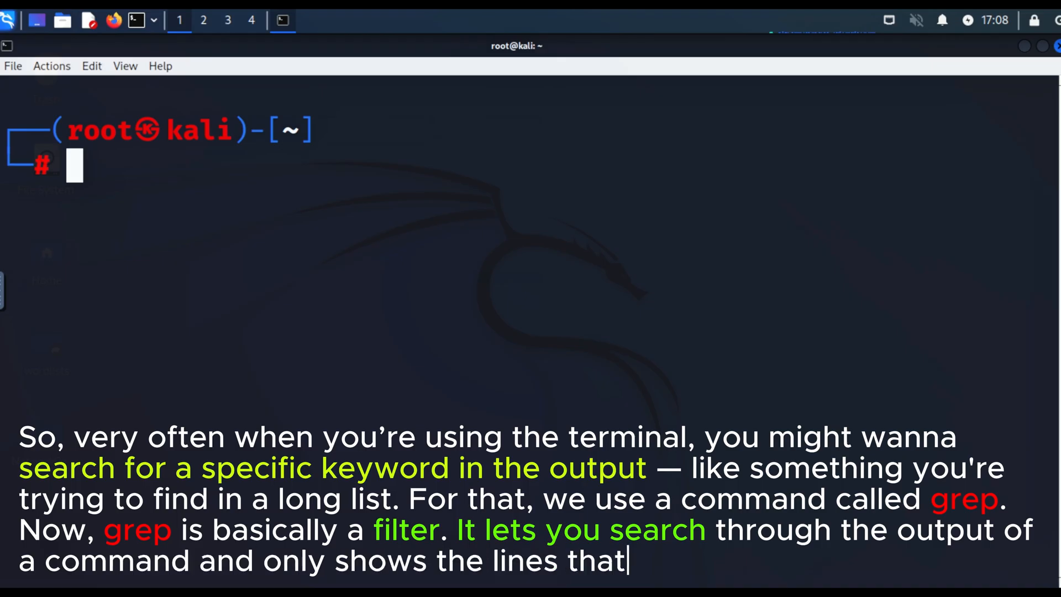
# - Run ps aux | grep apache2 to list only the apache2 process lines
pyautogui.write('match your keyword')
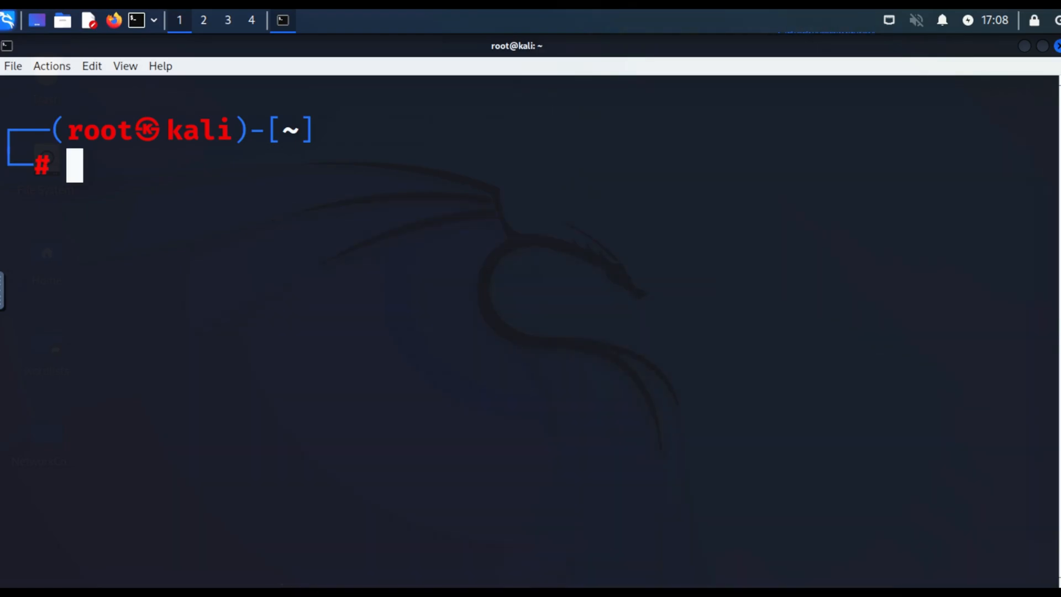
pyautogui.write('ps aux | grep apache2')
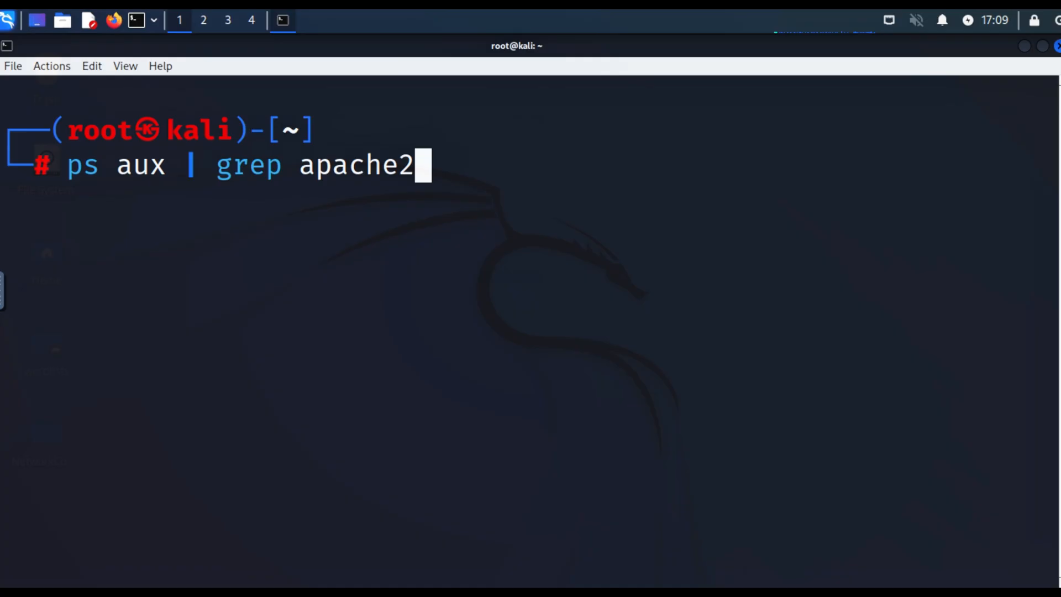
pyautogui.press('Return')
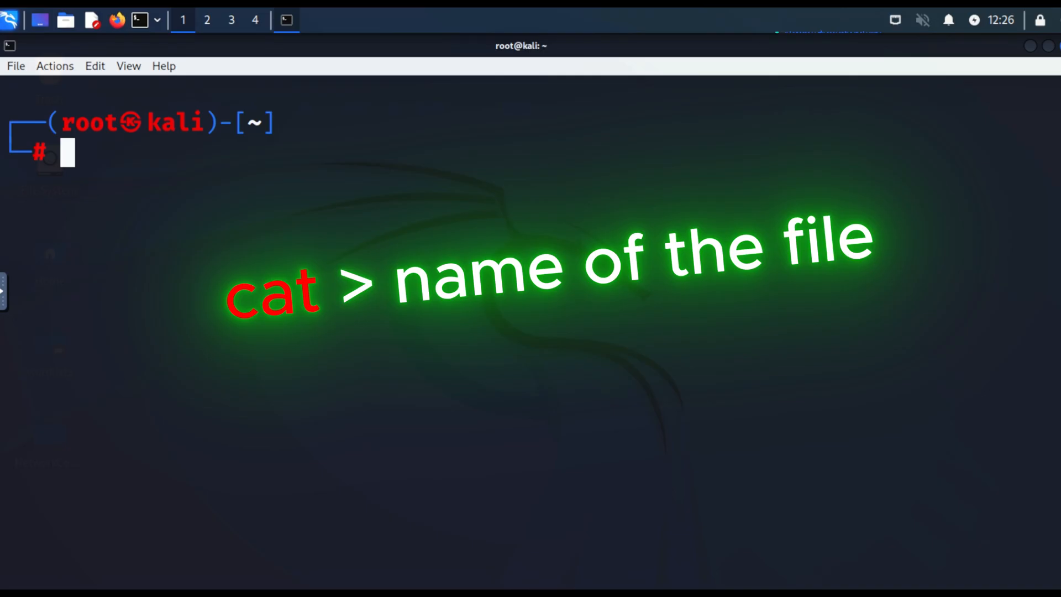
# - Create hackingskills.txt via cat > with "Hacking the most valuable skill set of the 21st century."
pyautogui.write('cat hackingskills.txt')
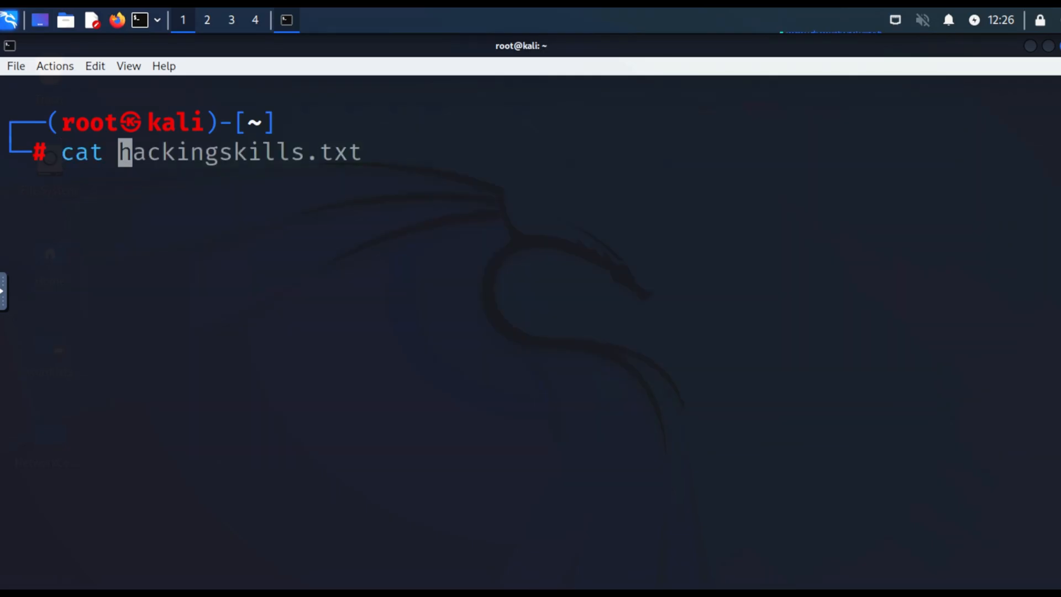
pyautogui.write('>')
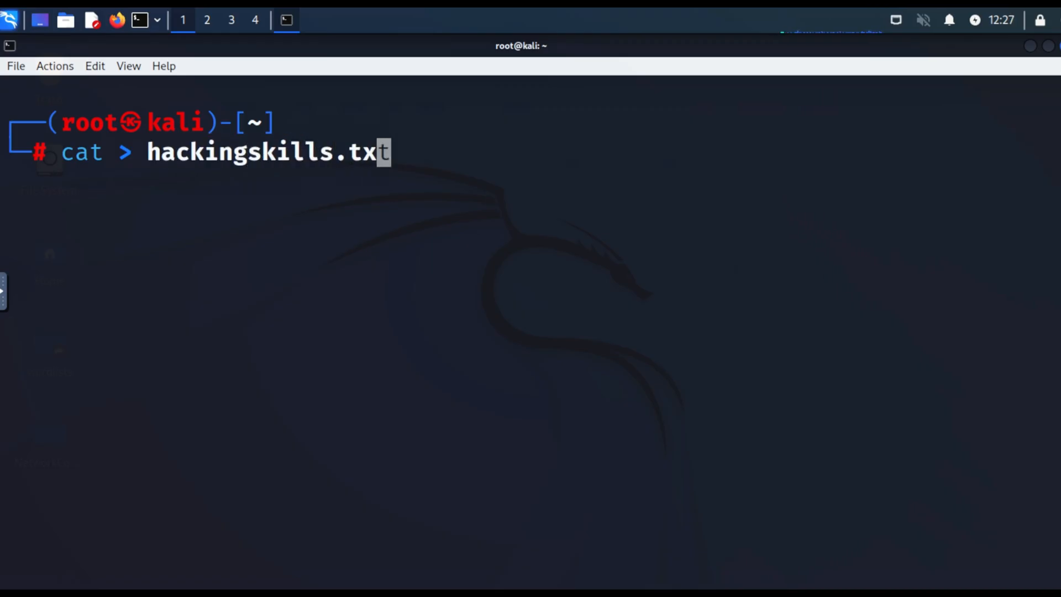
pyautogui.press('Return')
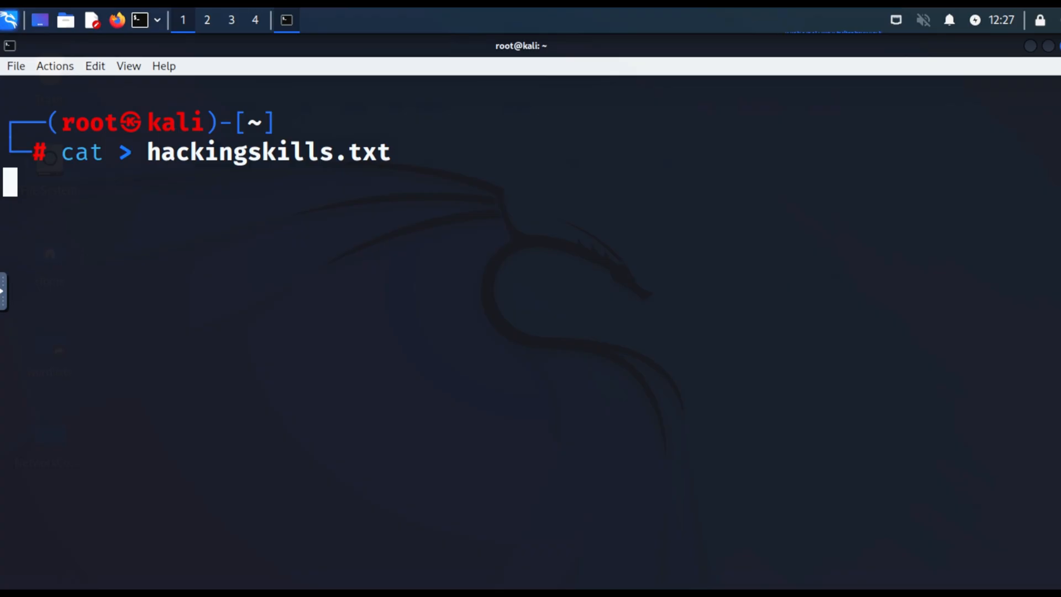
pyautogui.write('Ha')
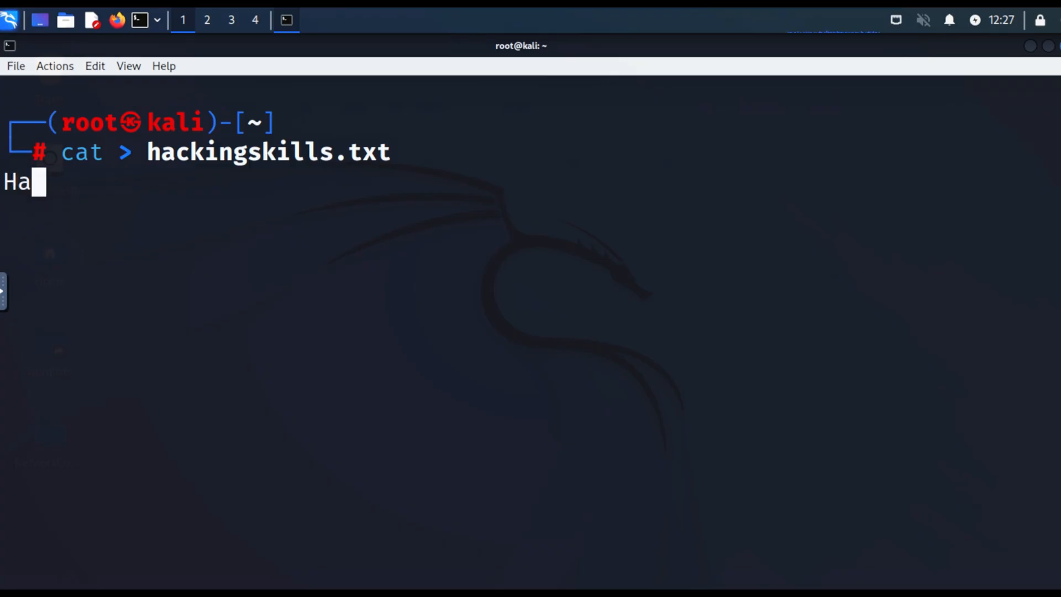
pyautogui.write('cking the most valy')
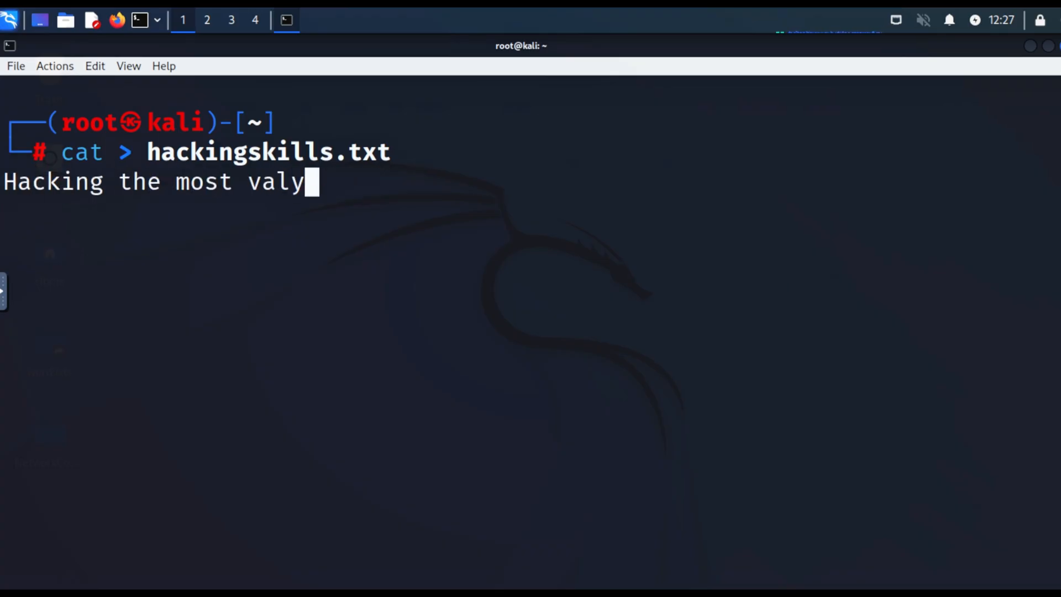
pyautogui.write('uable skill set of the 21st century.')
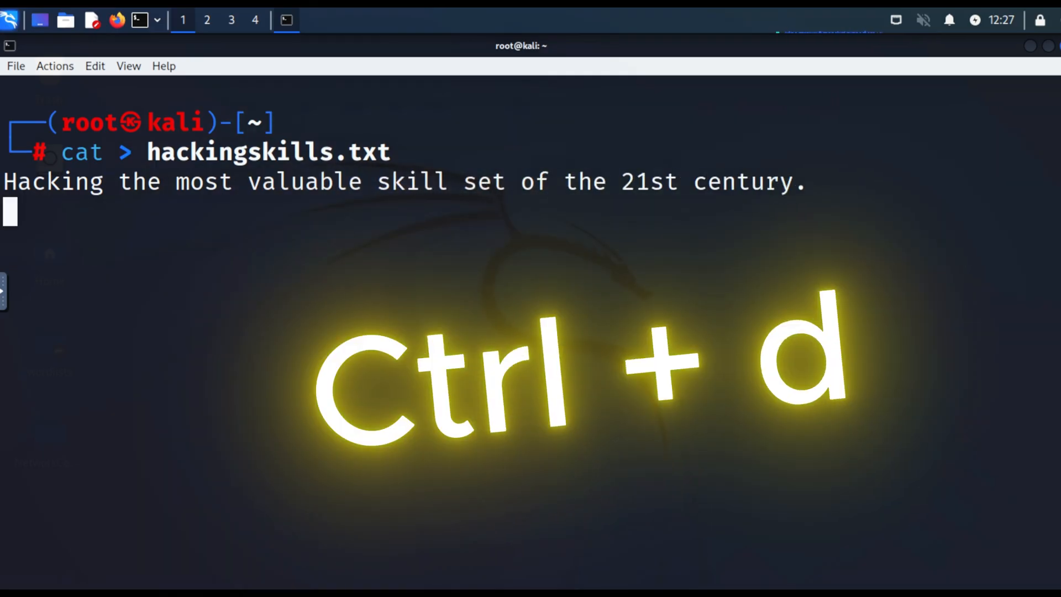
pyautogui.press('ctrl+d')
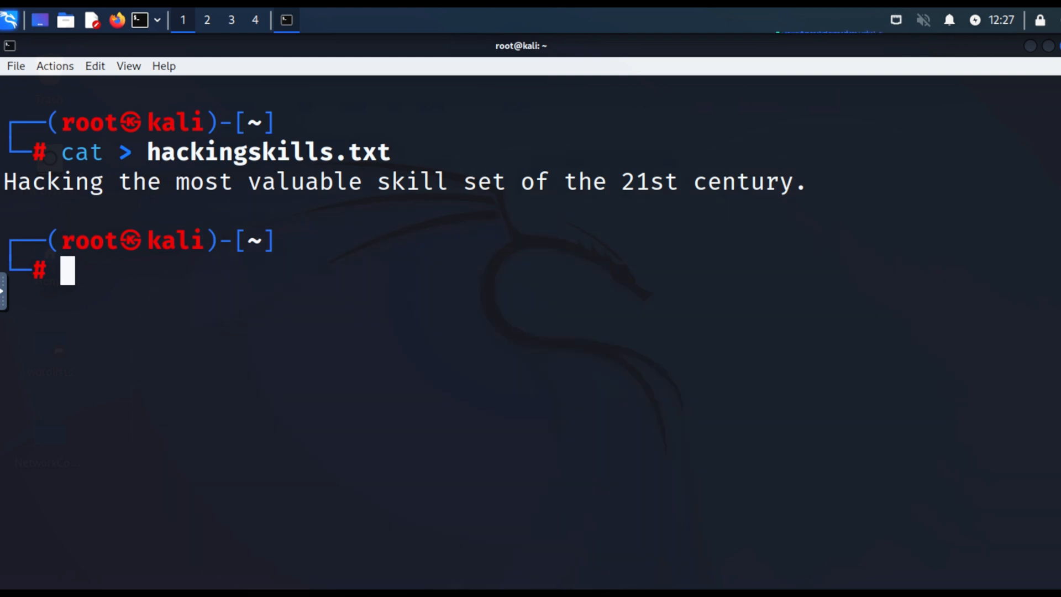
# - Read hackingskills.txt back with cat to show the saved sentence
pyautogui.write('cat hacking ski')
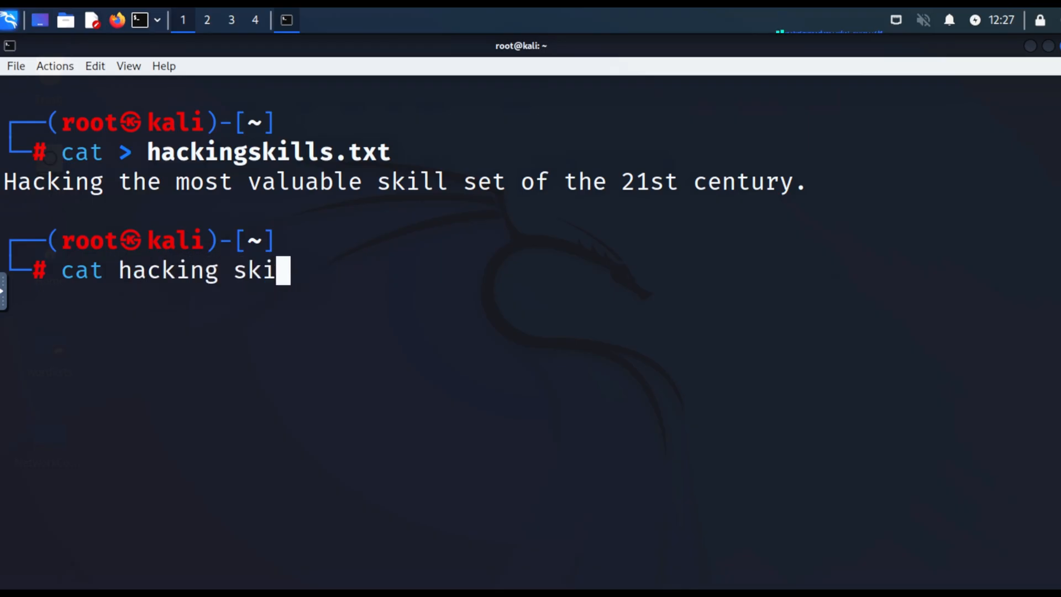
pyautogui.press('Tab')
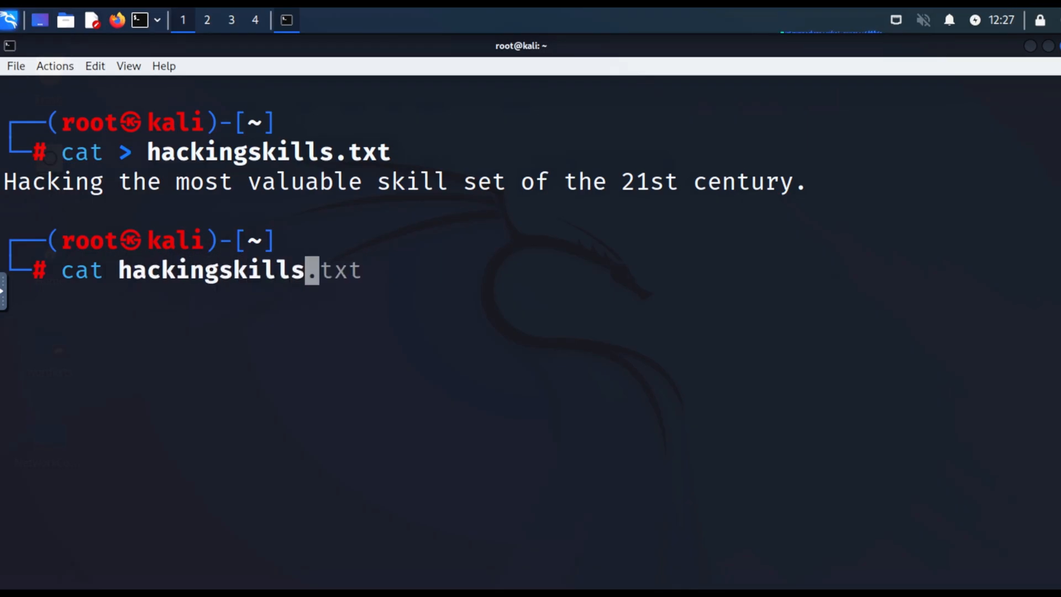
pyautogui.press('Return')
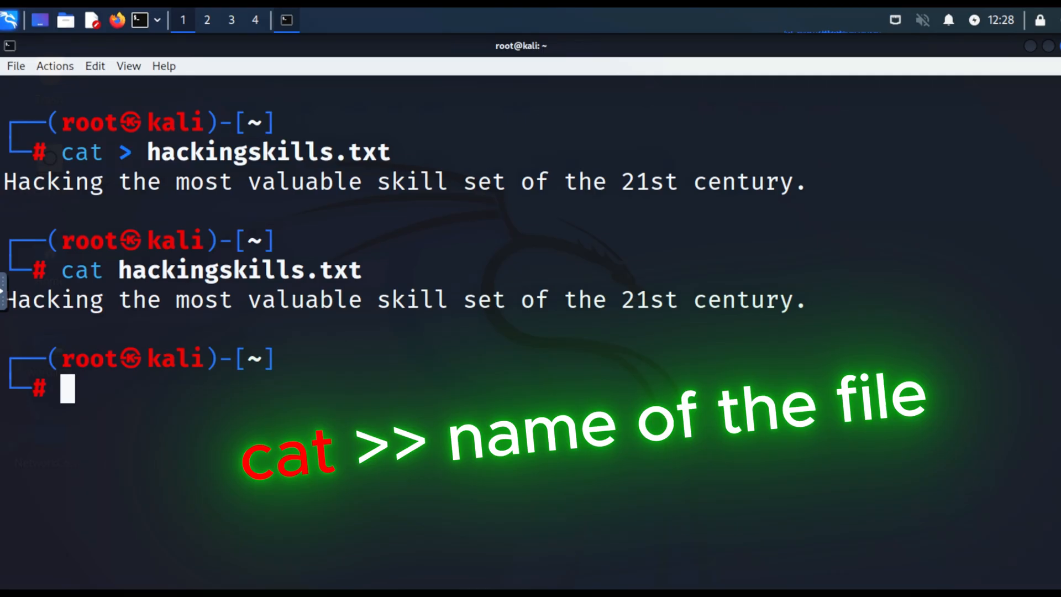
# - Append "Everyone should learn hacking." with cat >> and read the file showing both lines
pyautogui.write('cat hackingskills.txt')
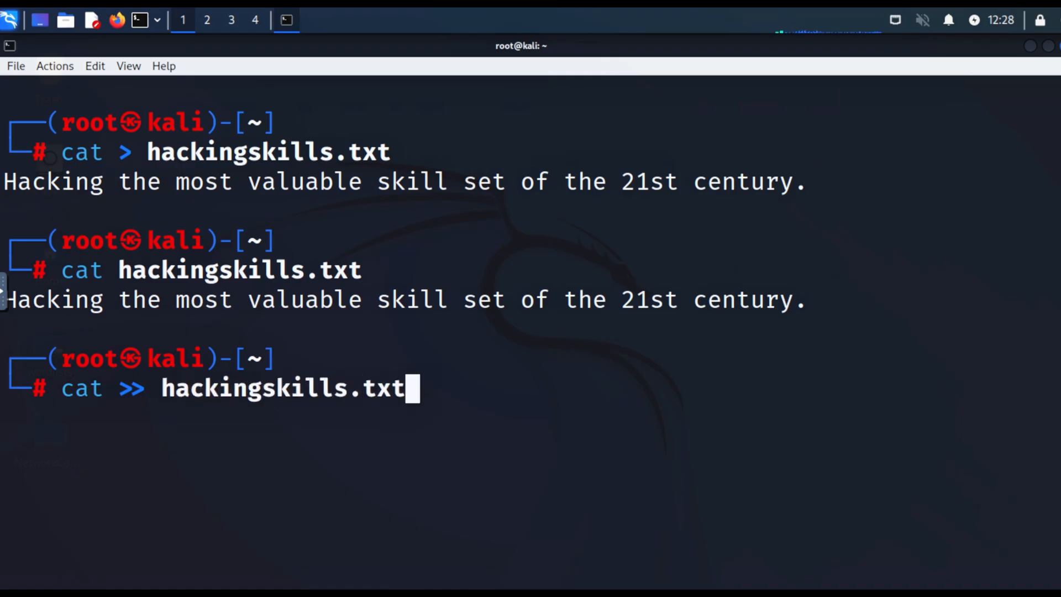
pyautogui.press('Return')
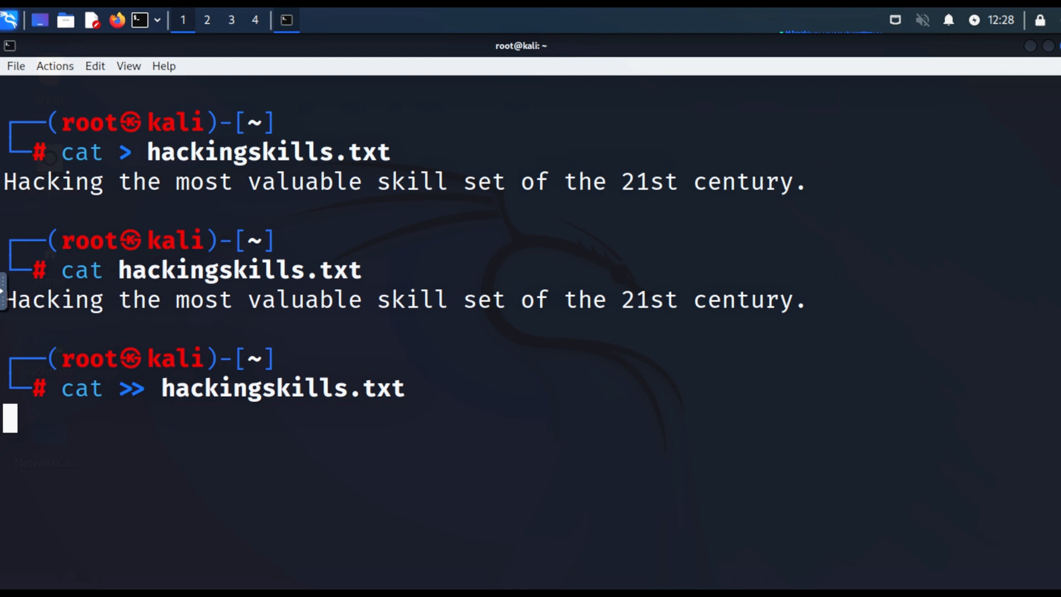
pyautogui.write('Everyone should learn hacking.')
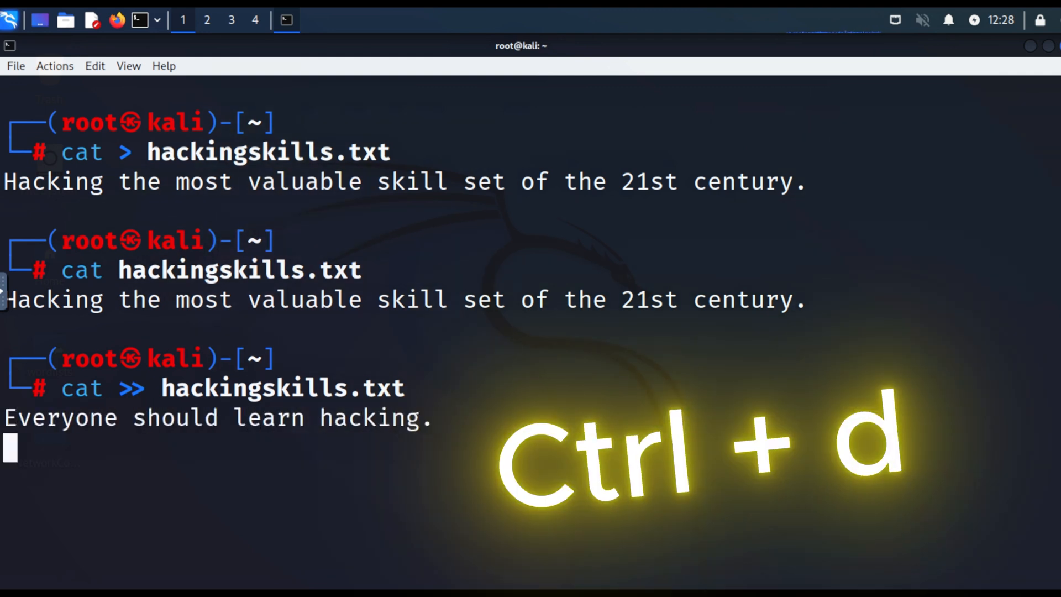
pyautogui.press('ctrl+d')
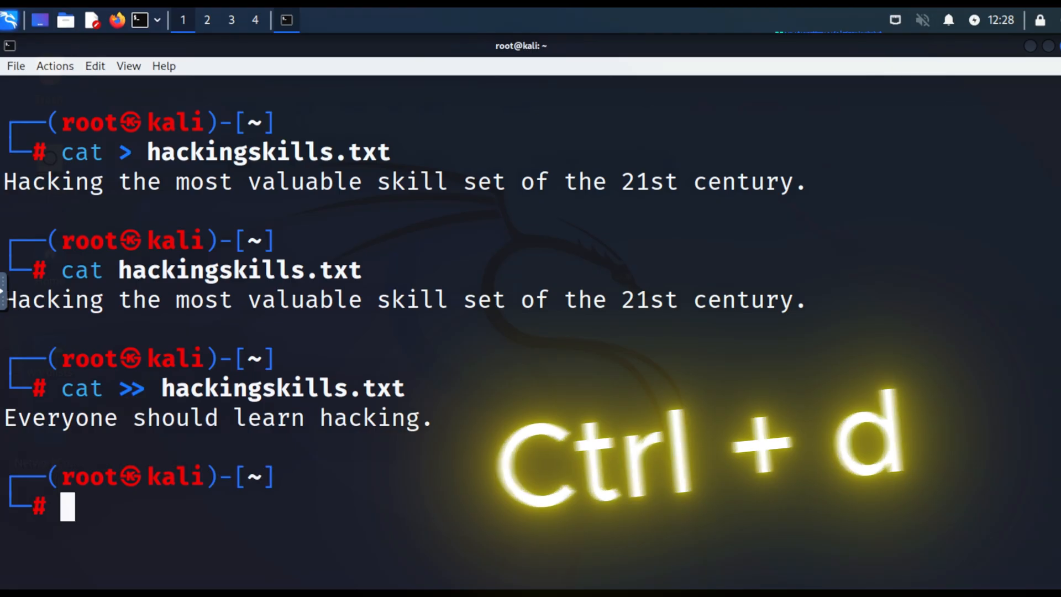
pyautogui.write('cat >> hackingskills.txt')
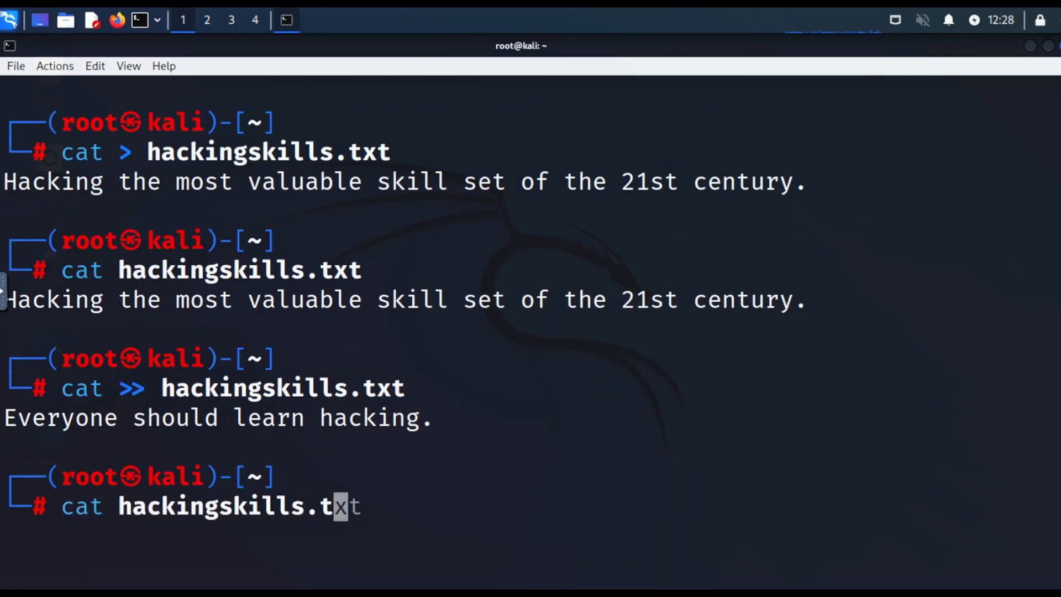
pyautogui.press('Return')
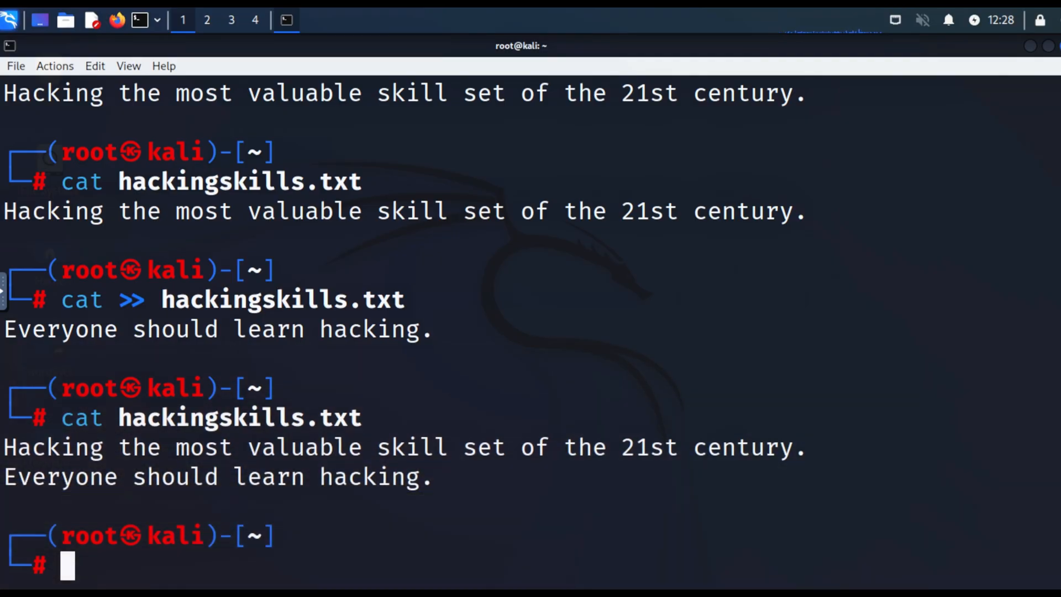
# - Overwrite hackingskills.txt via cat > with "Everyone in IT security without hacking skills is in the dark."
pyautogui.scroll(3)
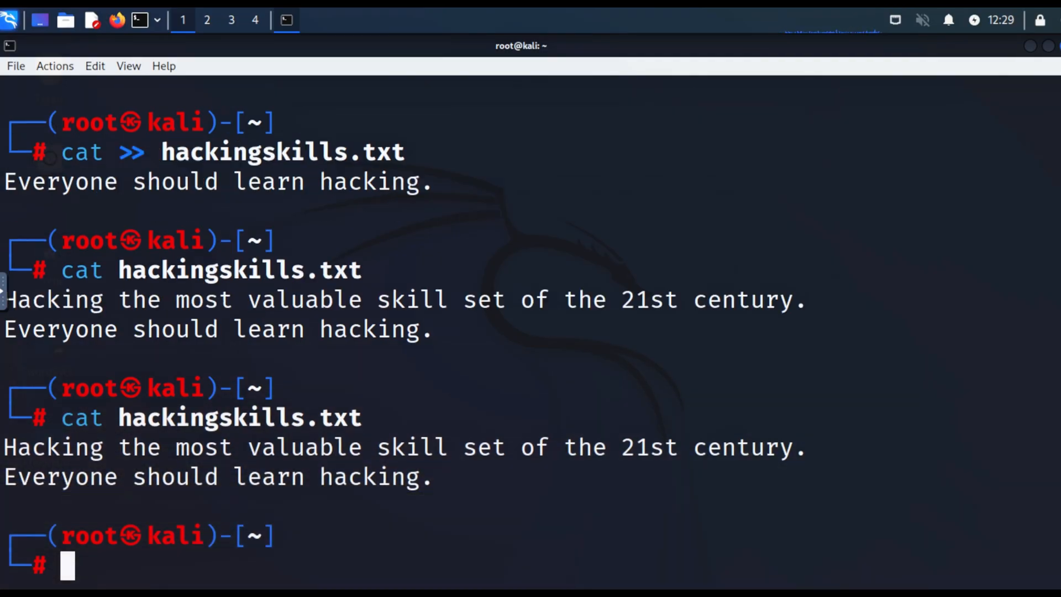
pyautogui.write('cat > hackingskills.txt')
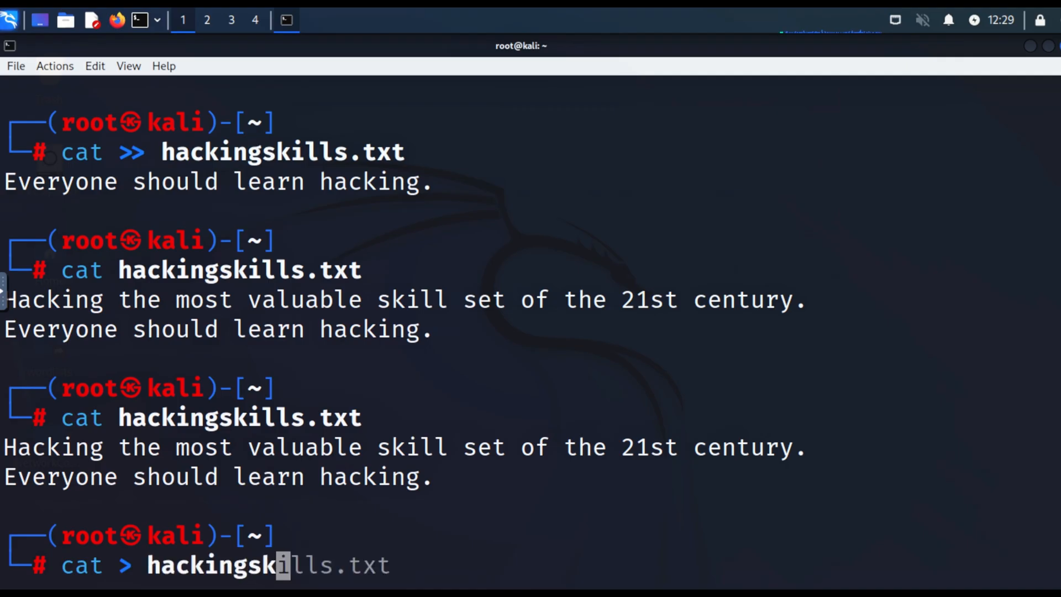
pyautogui.press('Return')
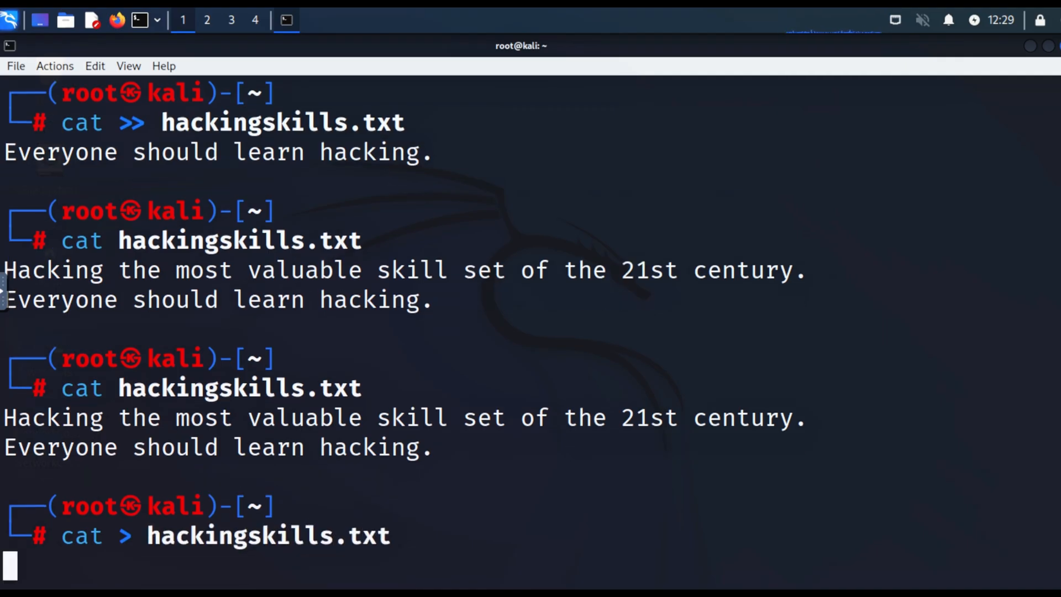
pyautogui.write('Everyone in IT security witho')
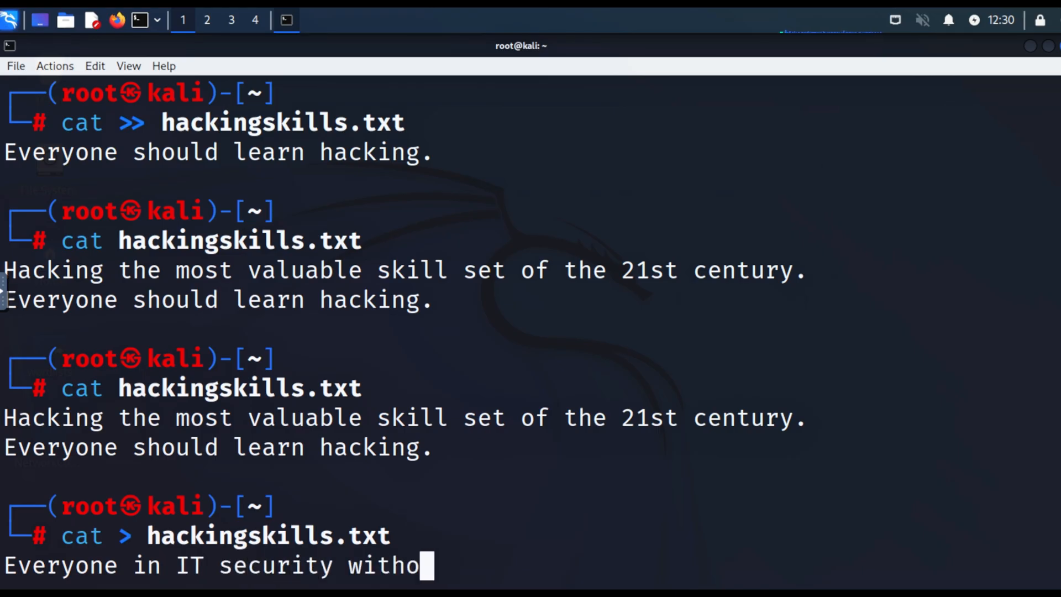
pyautogui.write('ut hacking skills is in the dark.')
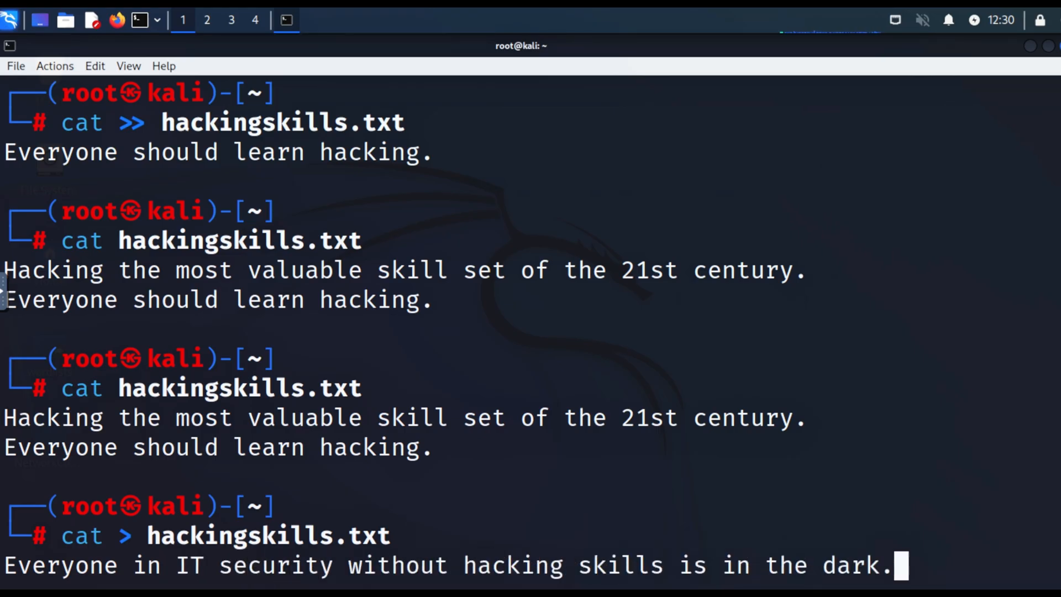
pyautogui.press('Return')
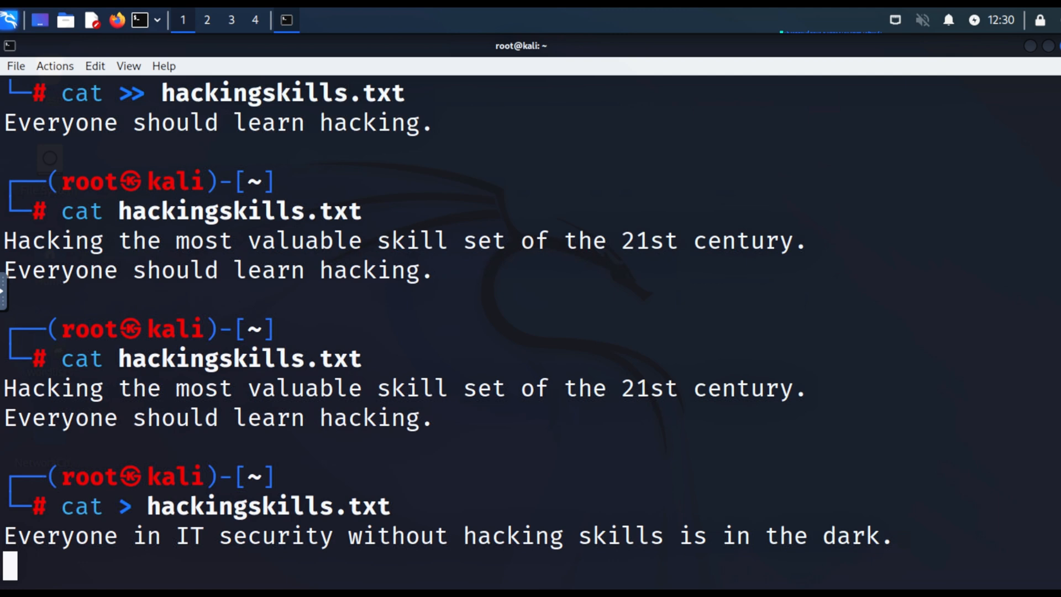
# - Read hackingskills.txt to show it now holds only the new sentence
pyautogui.scroll(-3)
pyautogui.write('cat hackings')
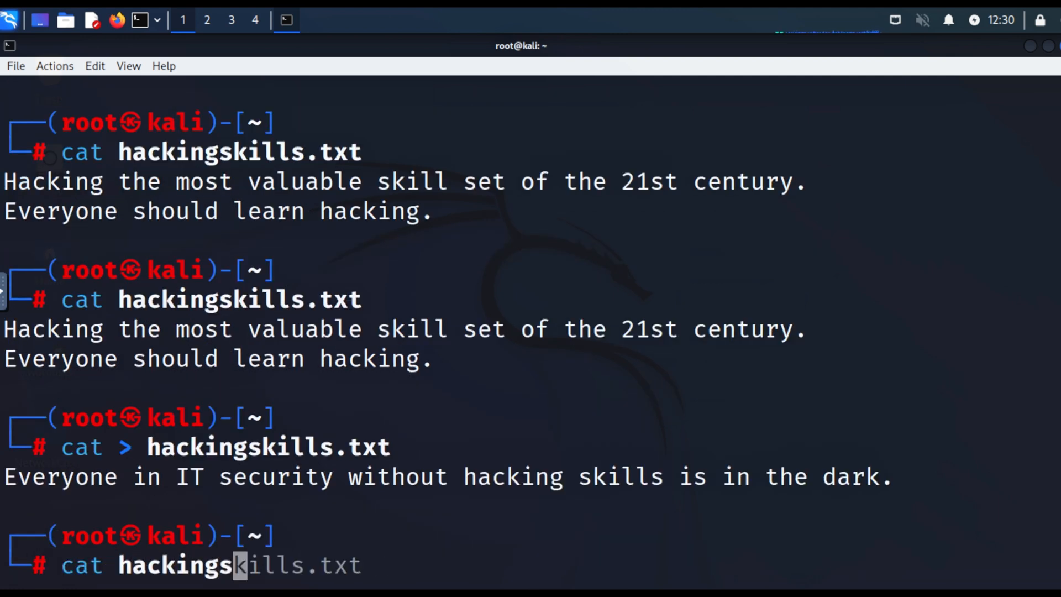
pyautogui.press('End')
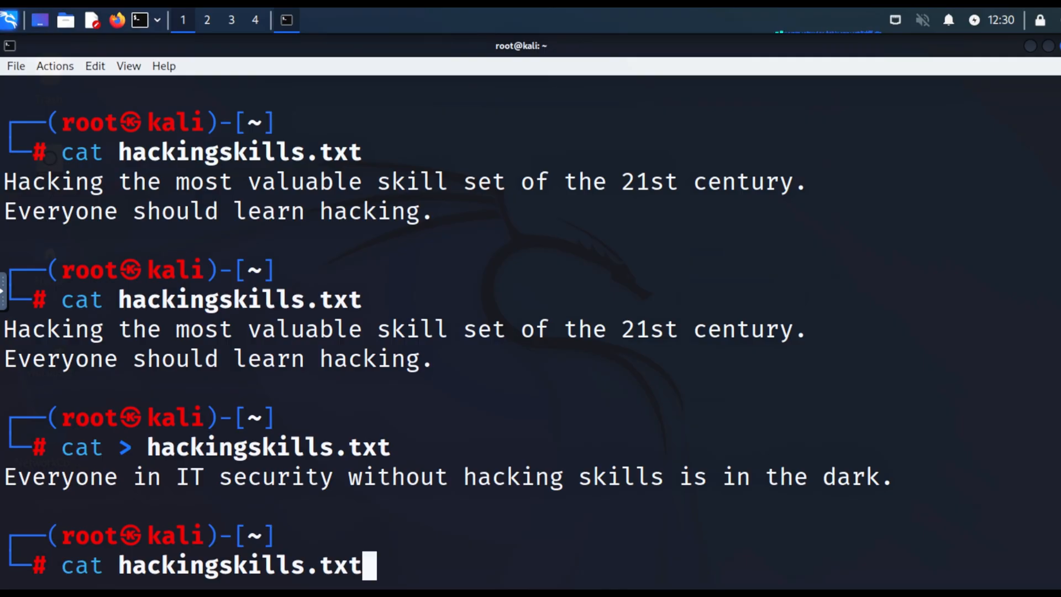
pyautogui.press('Return')
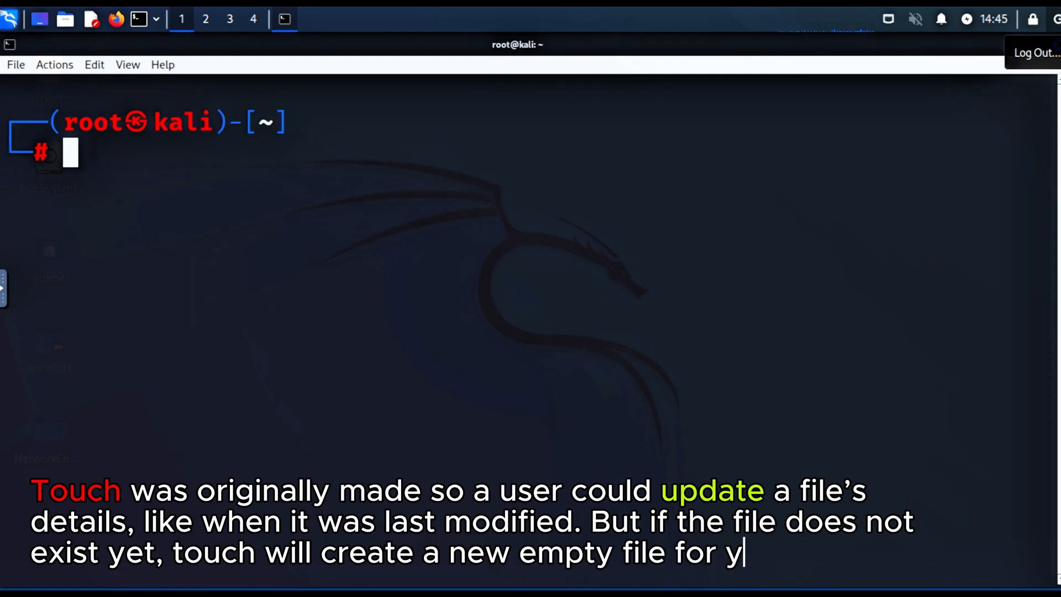
# - Create empty newfile with touch, list it at 0 bytes with ls -l, then clear the screen
pyautogui.write('ou.')
pyautogui.write('touch newfile')
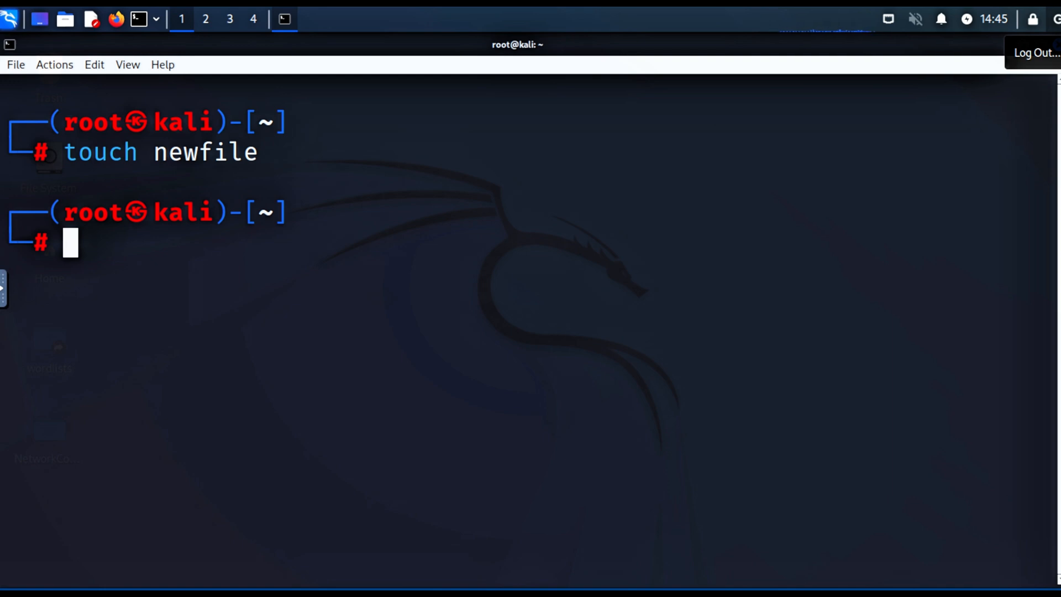
pyautogui.write('ls -l')
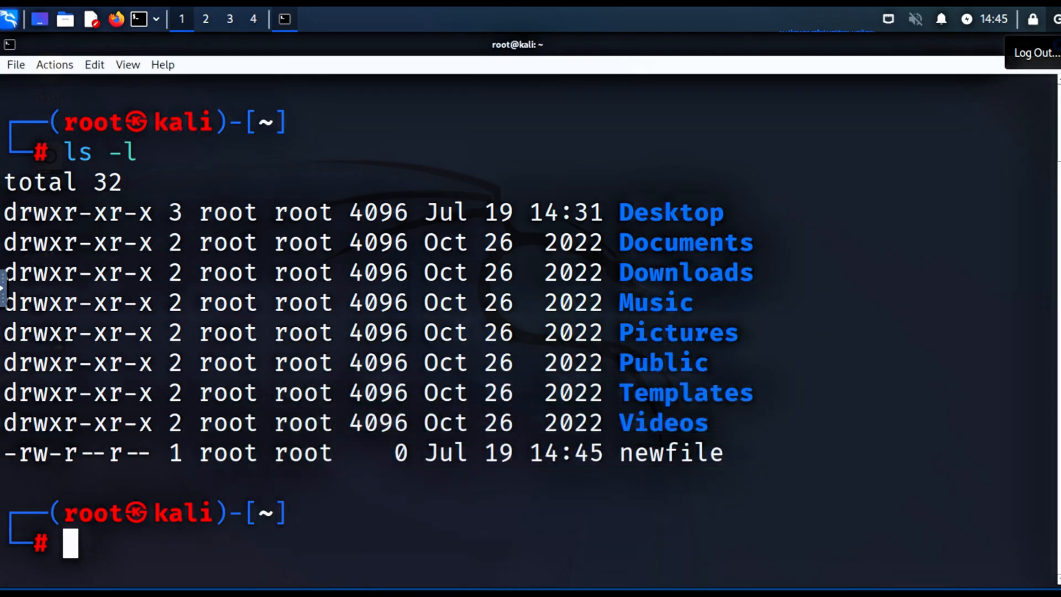
pyautogui.press('ctrl+l')
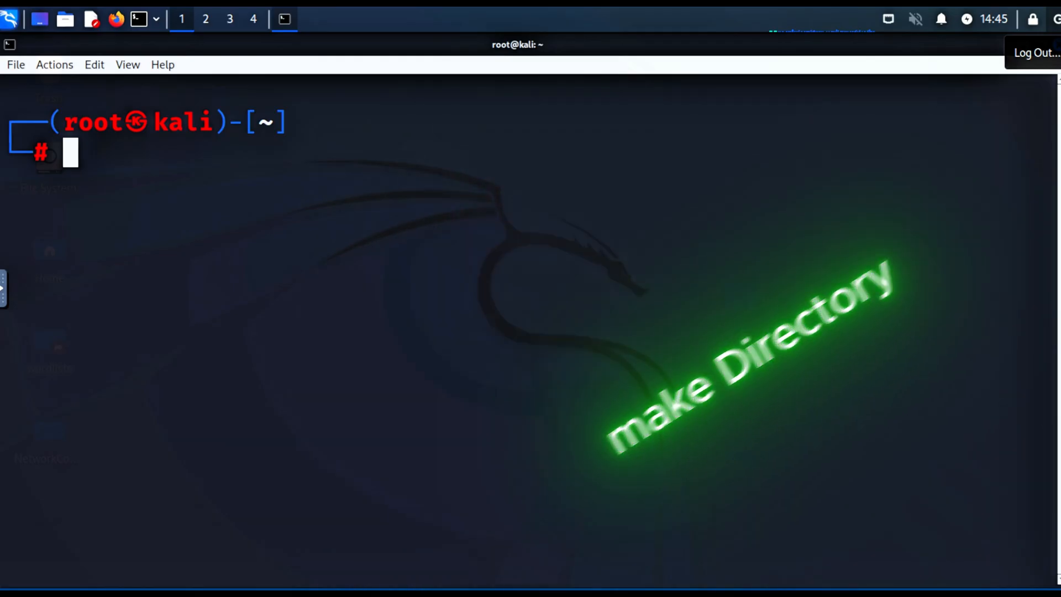
# - Run mkdir newdirectory to create the new directory in the home folder
pyautogui.write('mkdir')
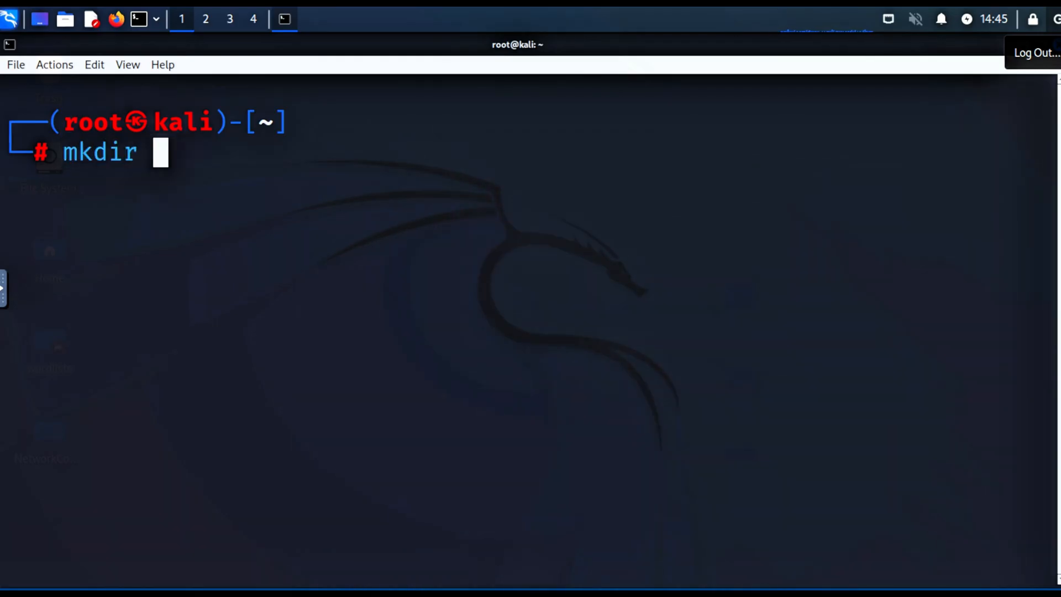
pyautogui.write('newdirectory')
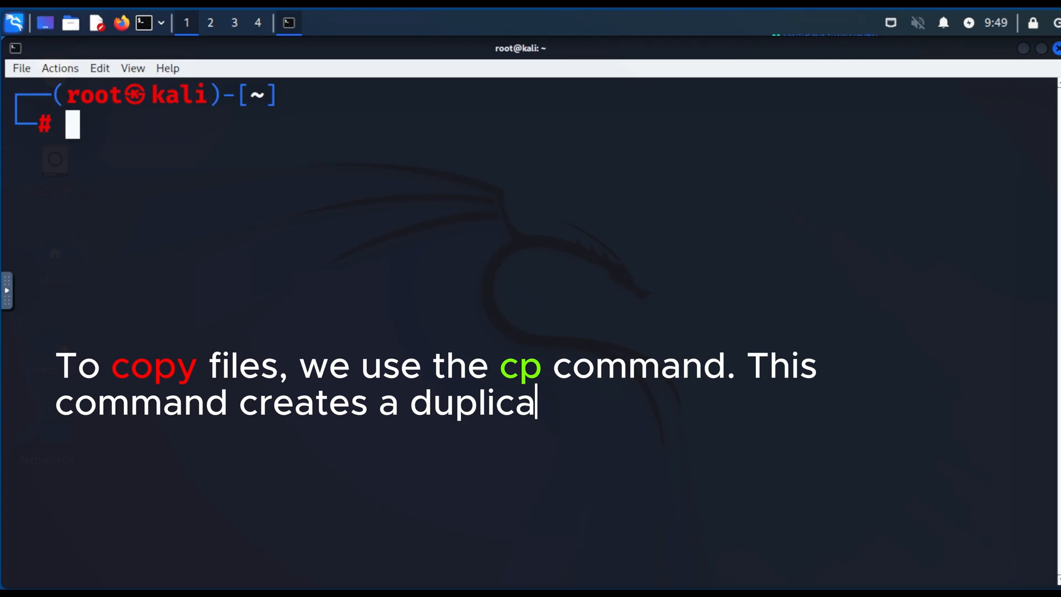
# - Touch oldfile, cp it to /root/newdirectory/newfile, then cd into /root/newdirectory
pyautogui.write('te of the file in a new location and leaves the')
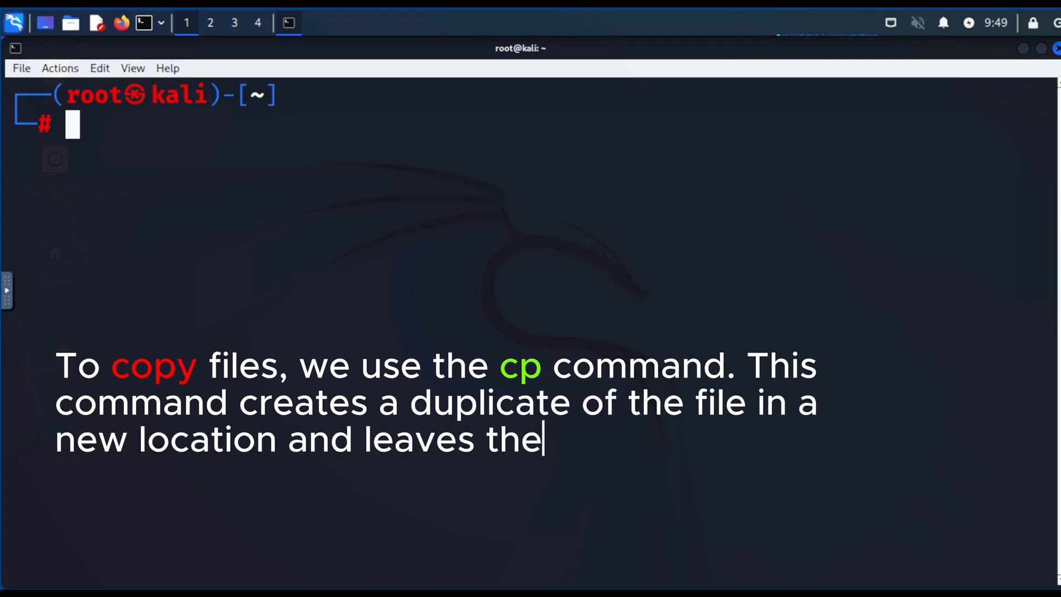
pyautogui.write('original file where it is.')
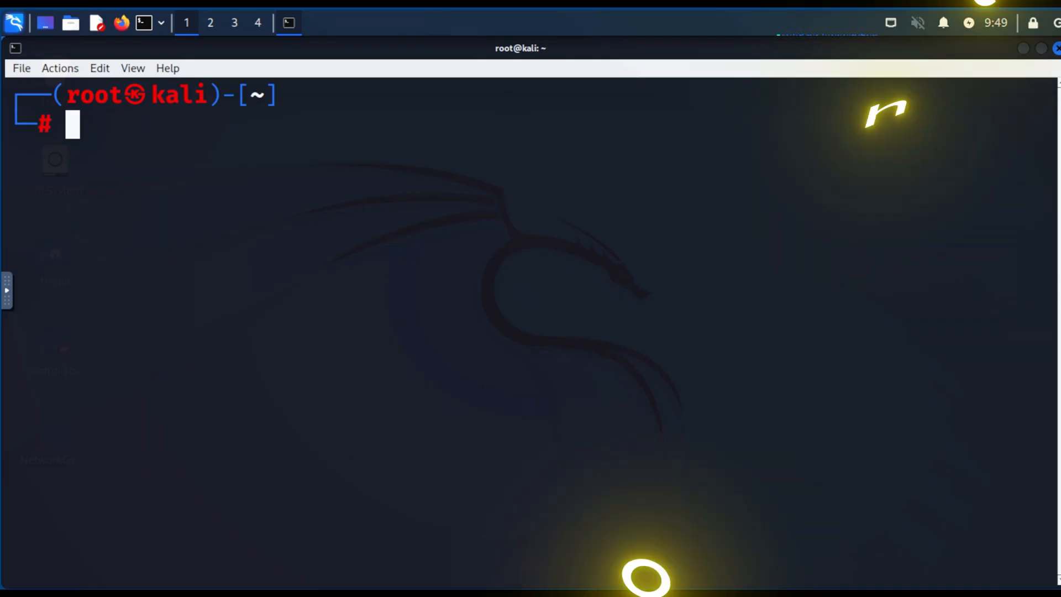
pyautogui.write('touch oldfile')
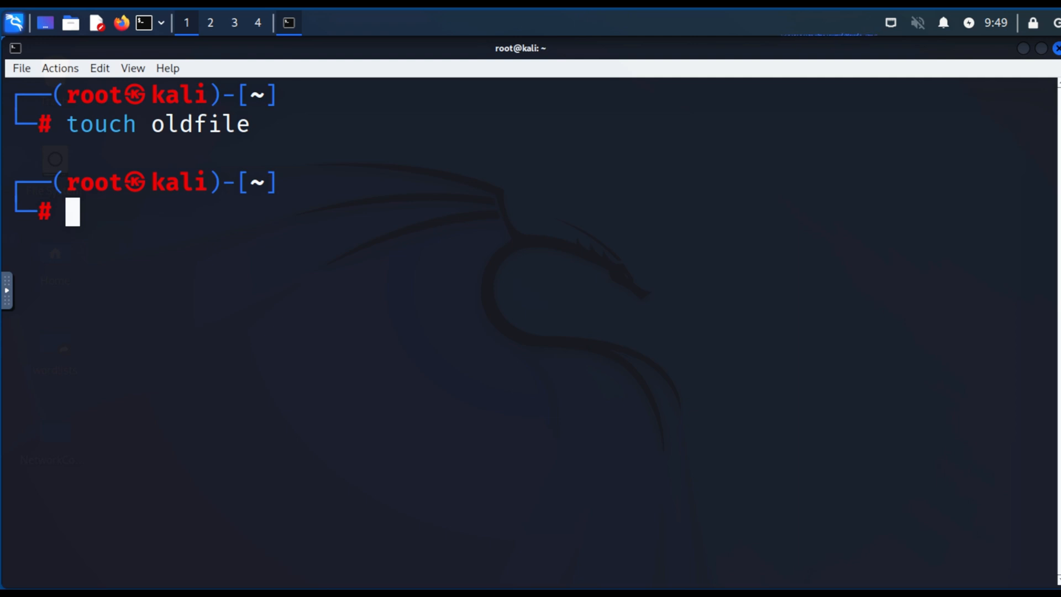
pyautogui.write('cp oldfile /root/newdirectory/newfile')
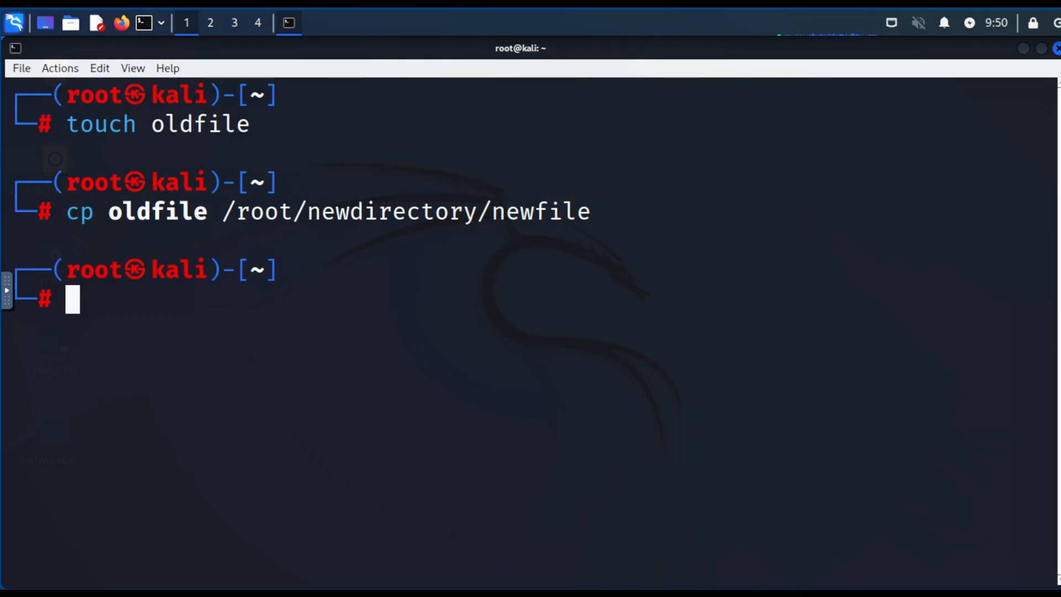
pyautogui.press('Up')
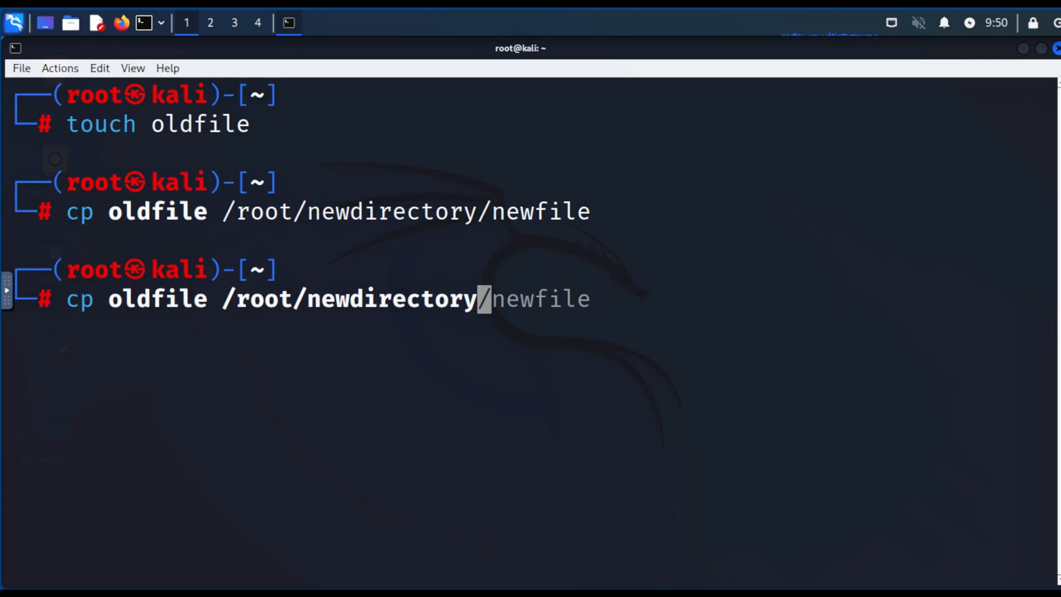
pyautogui.write('cd')
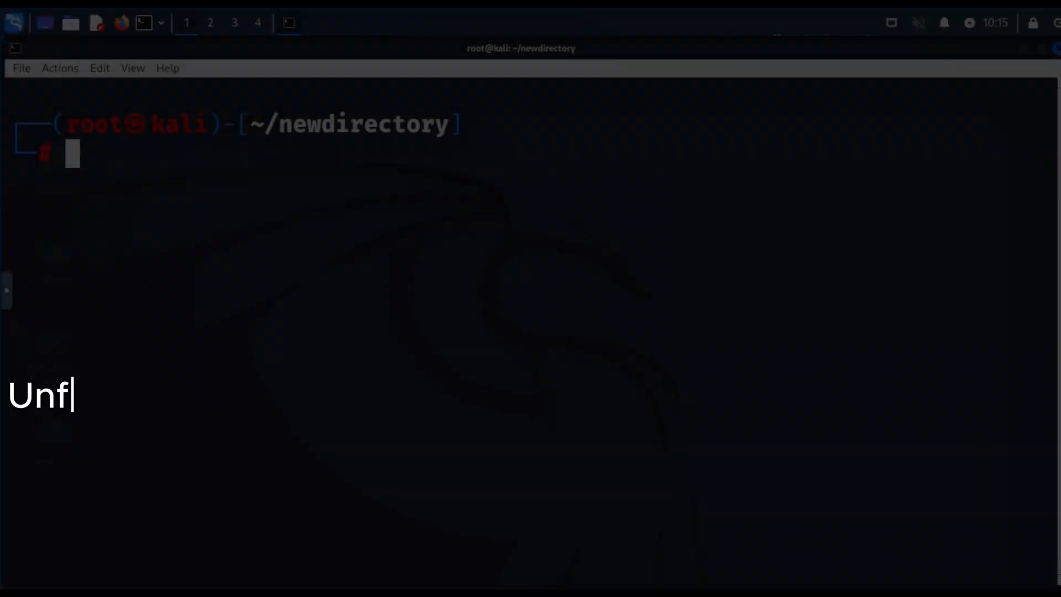
# - Run mv newfile newfile2 to rename the file inside newdirectory
pyautogui.write("ortunately, Linux doesn't have a command made only for renaming files,")
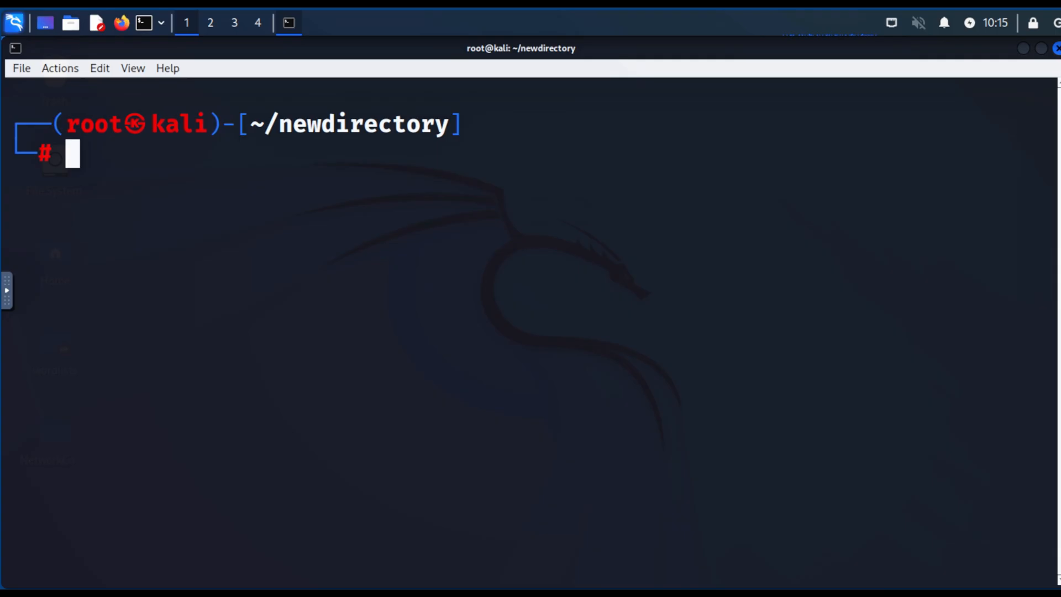
pyautogui.write('So, to rename a file called newfile to newfile2, just type:')
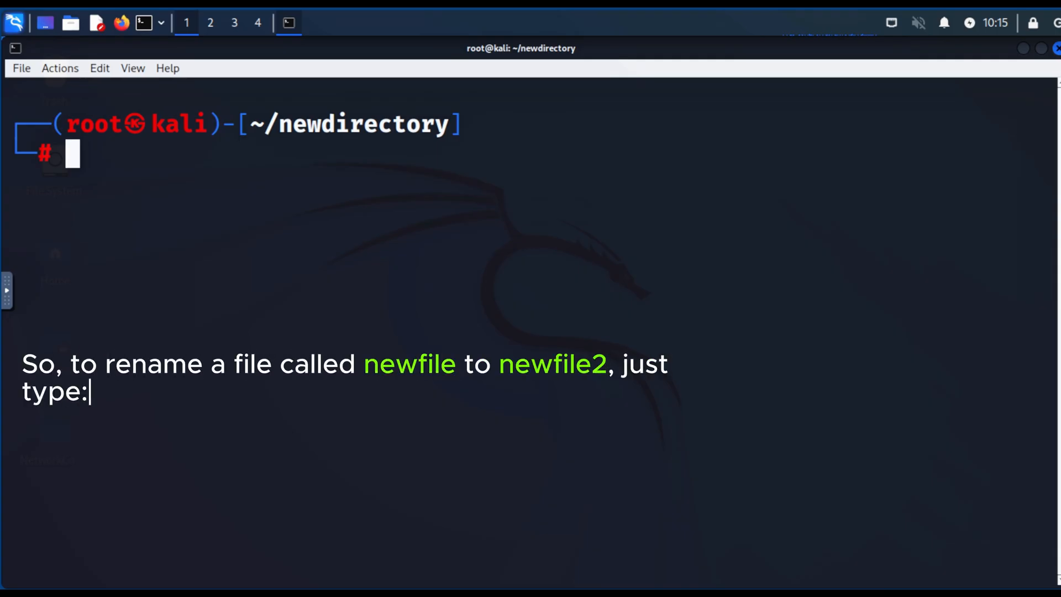
pyautogui.write('mv newfile newfile2')
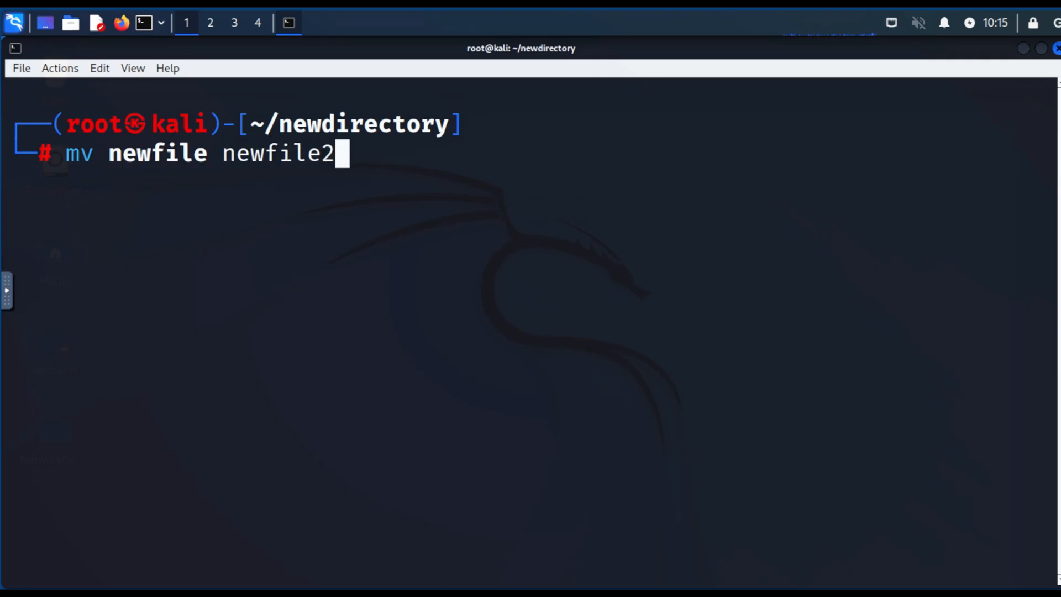
pyautogui.press('Return')
pyautogui.write('ls')
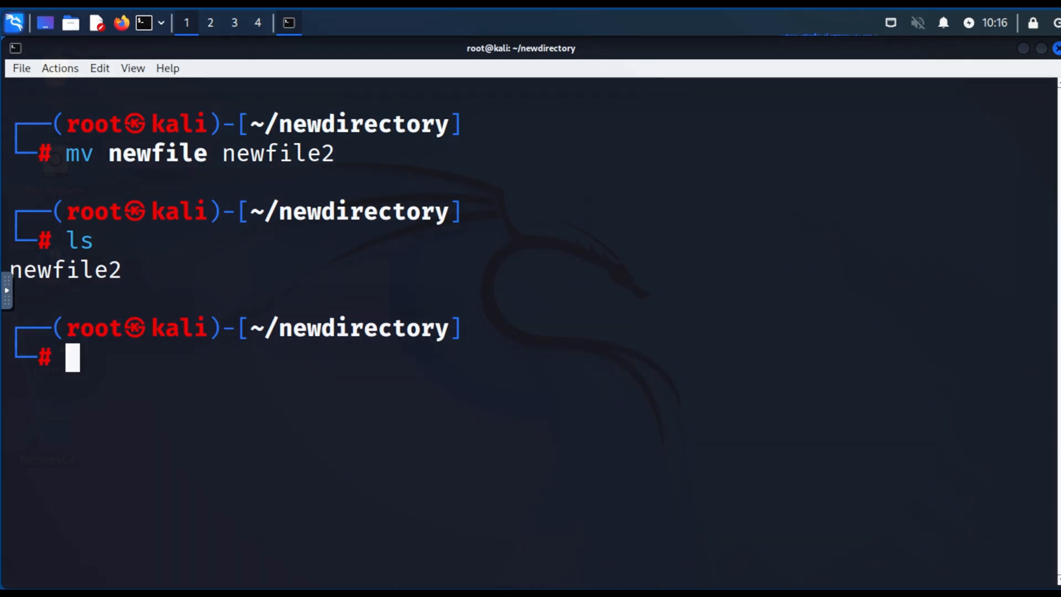
# - Delete newfile2 with rm and list the directory showing total 0
pyautogui.write('rm newfil')
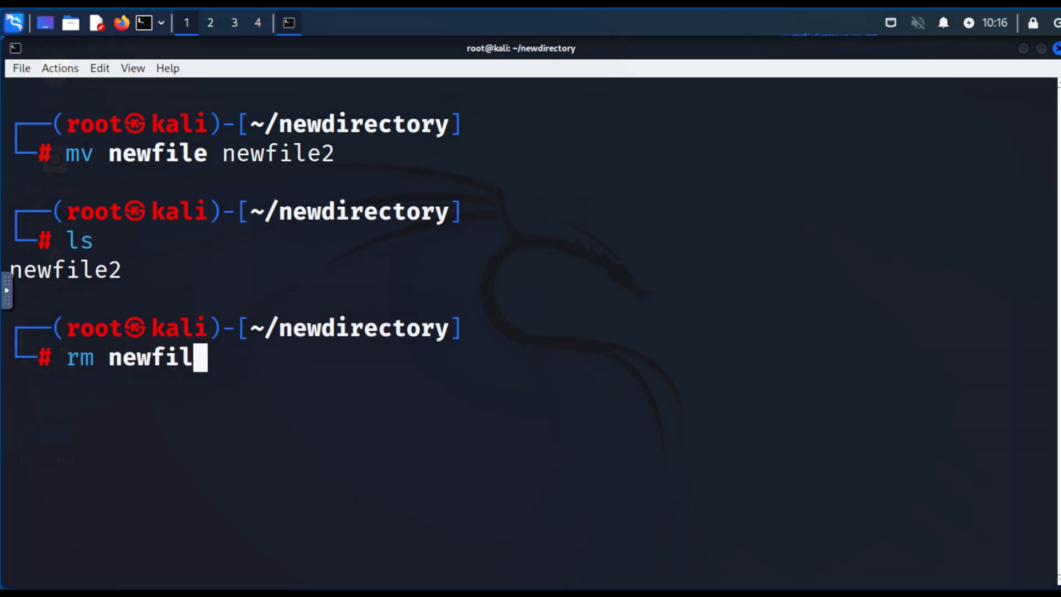
pyautogui.press('Return')
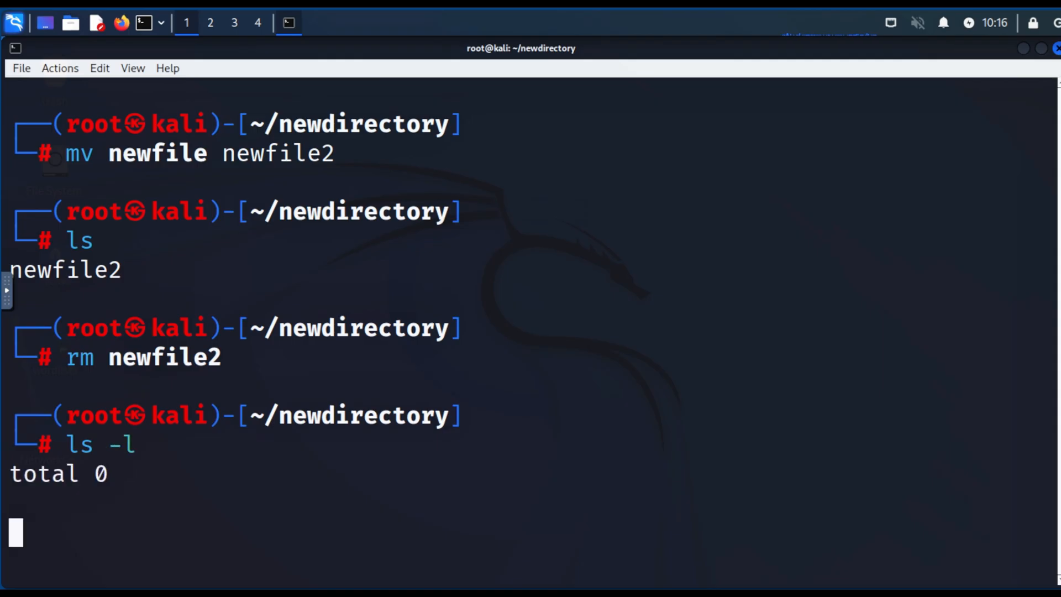
pyautogui.press('Return')
pyautogui.write('cd')
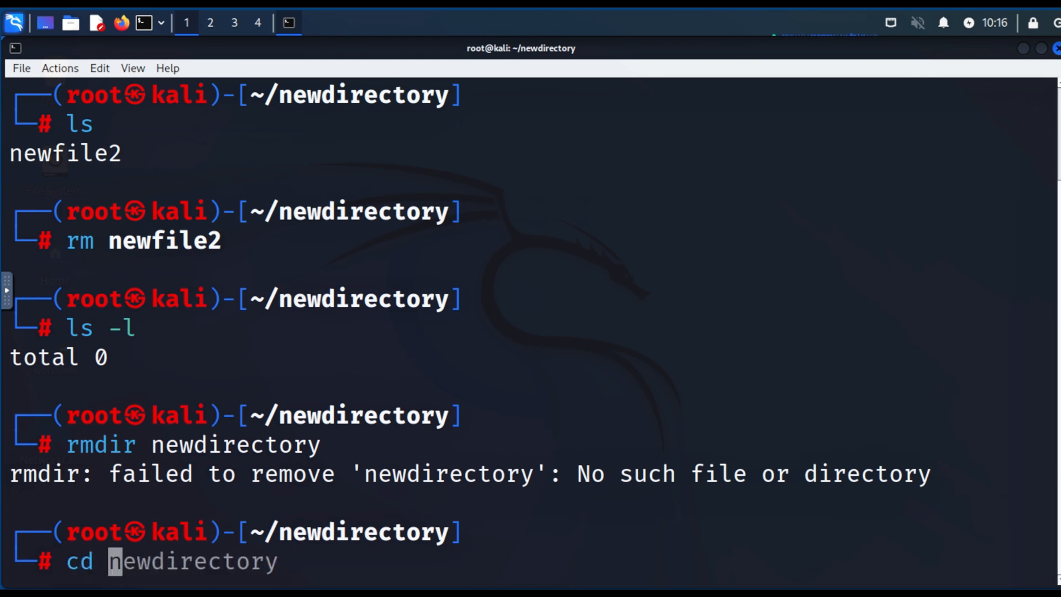
# - cd .. to home, rmdir the empty newdirectory, then enter rm -r newdirectory
pyautogui.press('Return')
pyautogui.write('rmdir newdirectory')
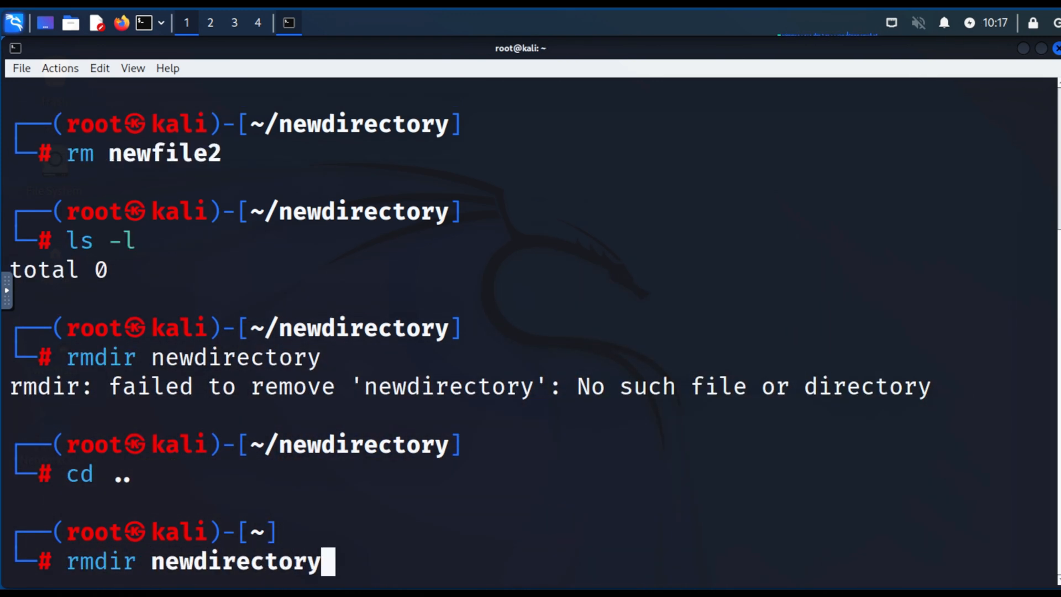
pyautogui.press('Return')
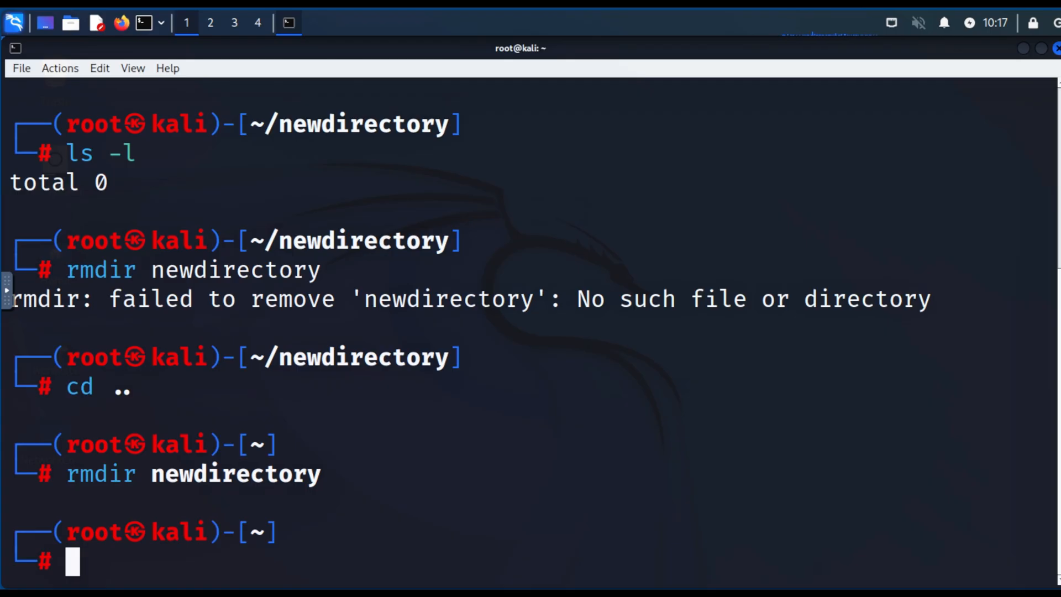
pyautogui.write('rm -r')
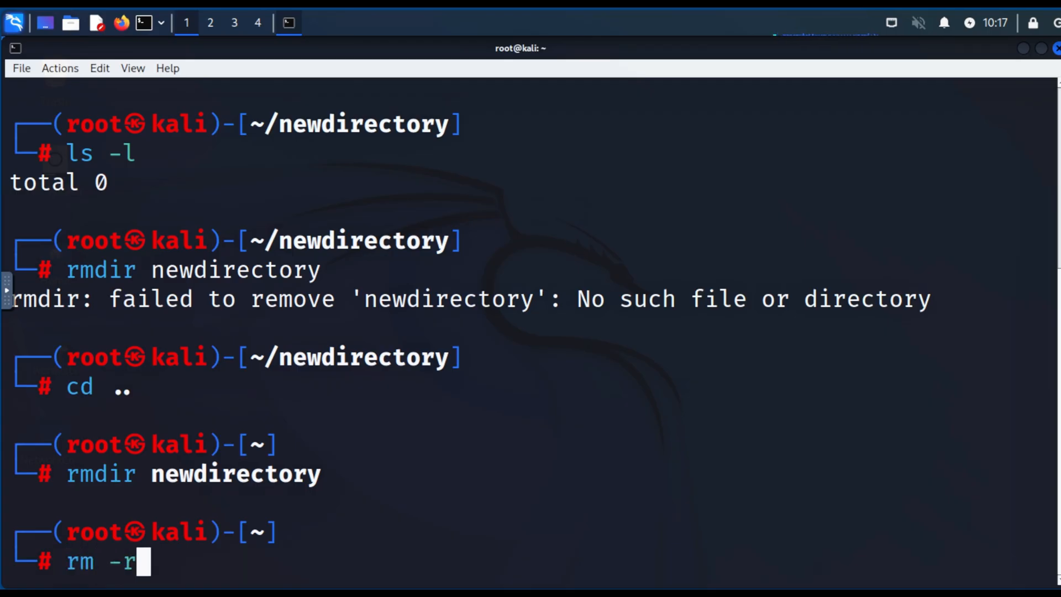
pyautogui.write('newdirectory')
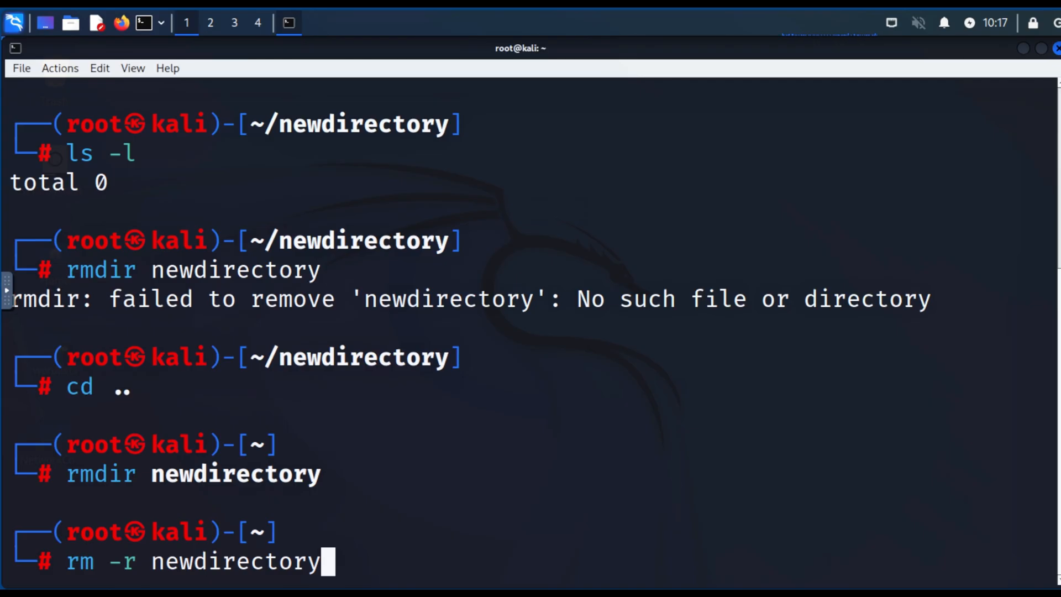